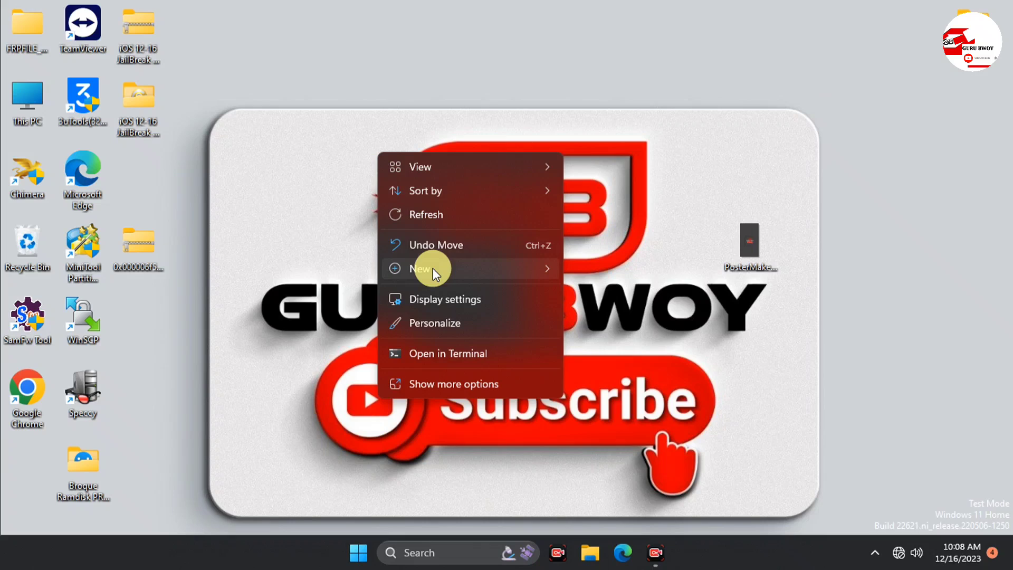
mouse_move(436, 215)
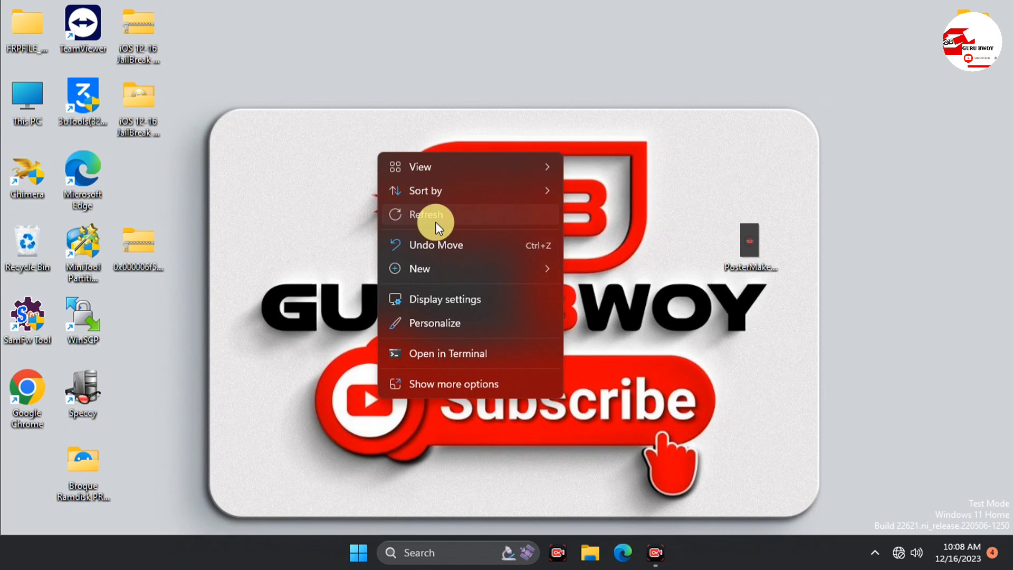
Refresh the desktop, open the iOS 12-16 JailBreak folder and select rufus-4.3.exe
click(425, 213)
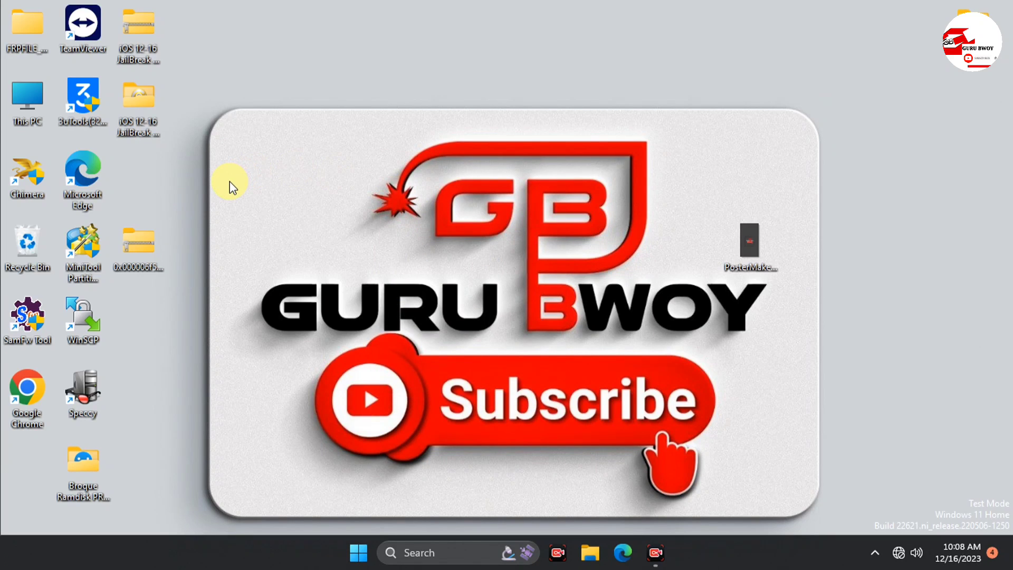
click(138, 104)
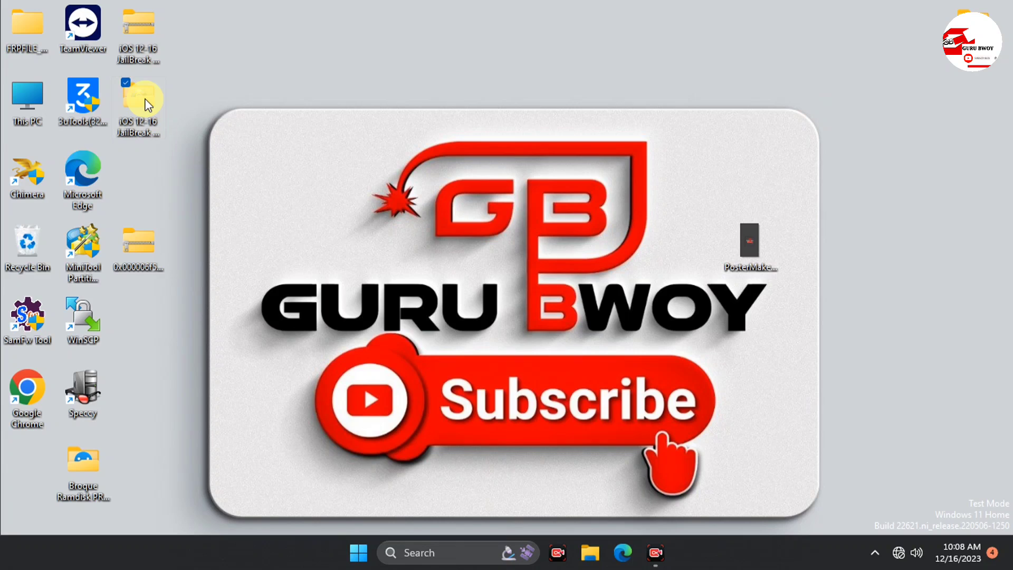
double_click(138, 100)
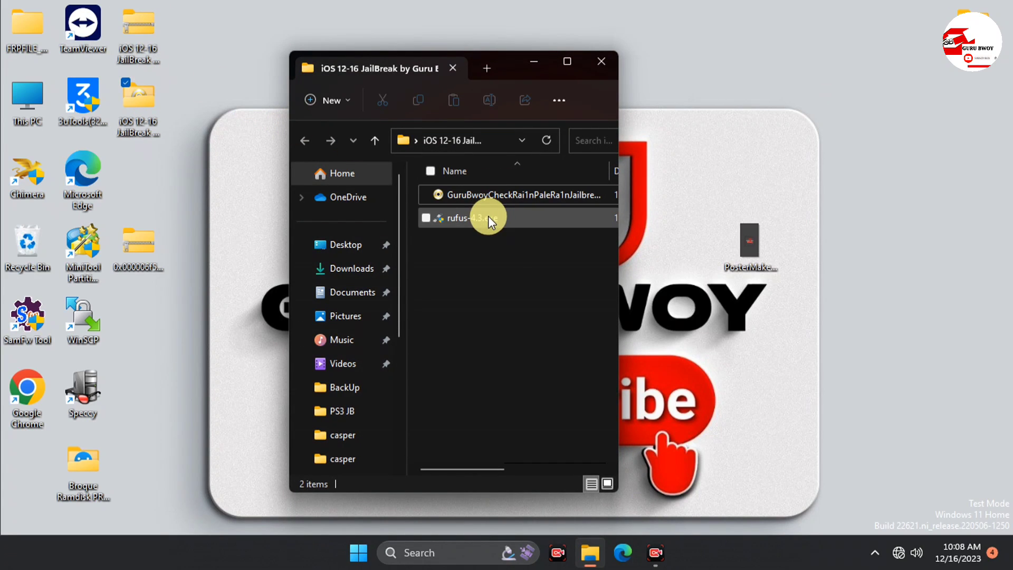
click(488, 218)
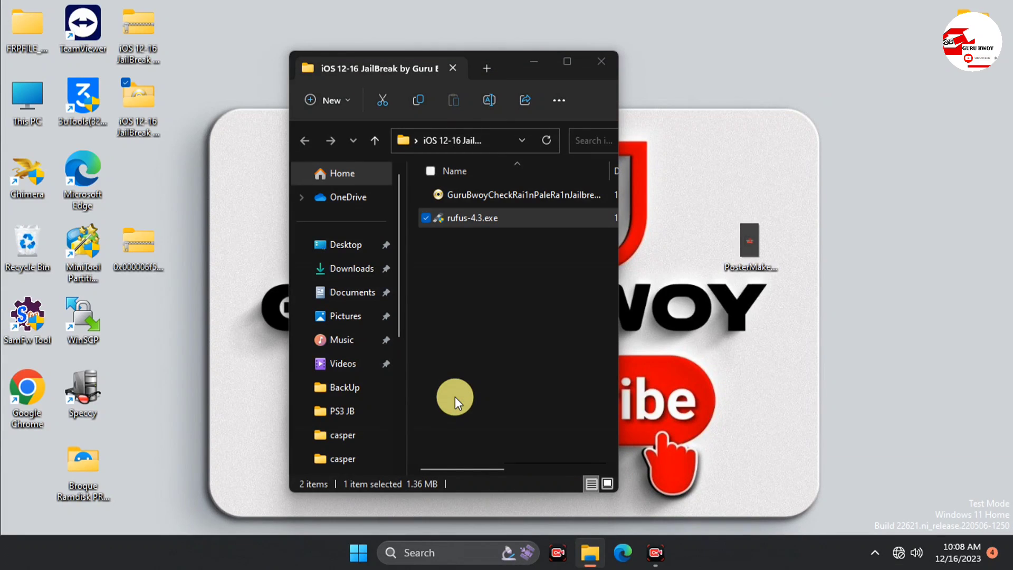
Launch Rufus 4.3 and browse from Desktop into the iOS 12-16 JailBreak folder for the ISO
double_click(472, 218)
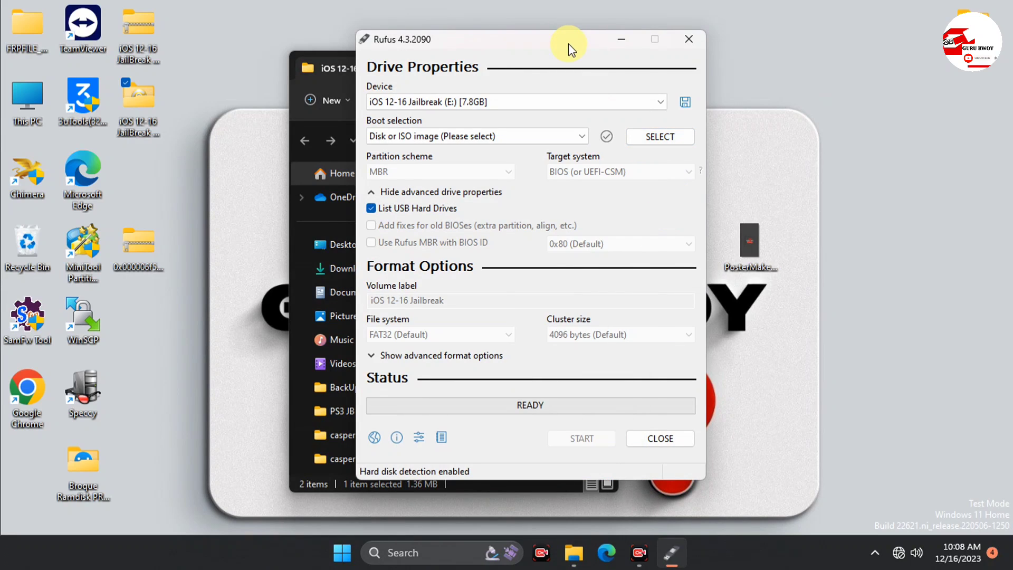
drag(569, 39, 465, 42)
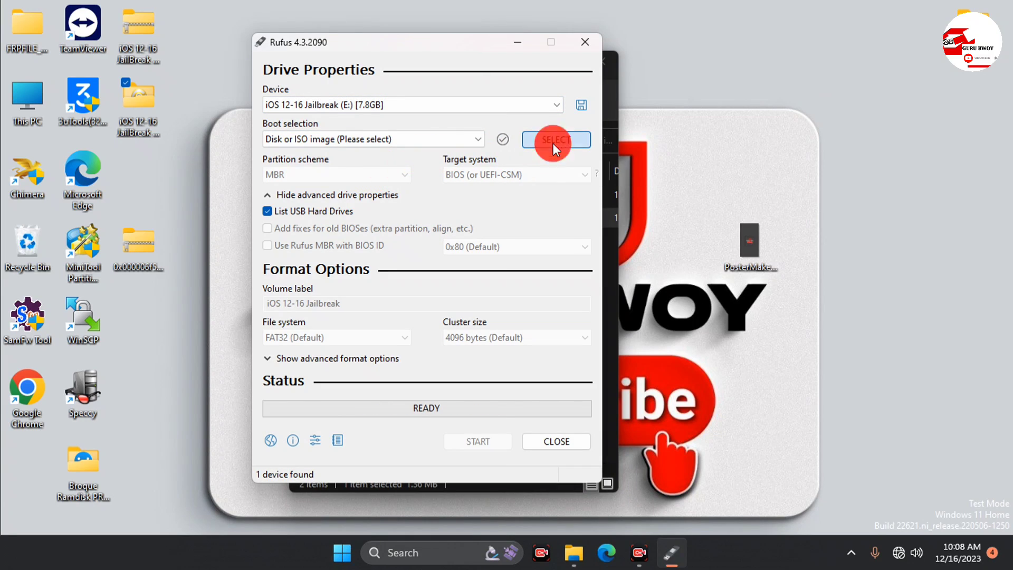
click(555, 139)
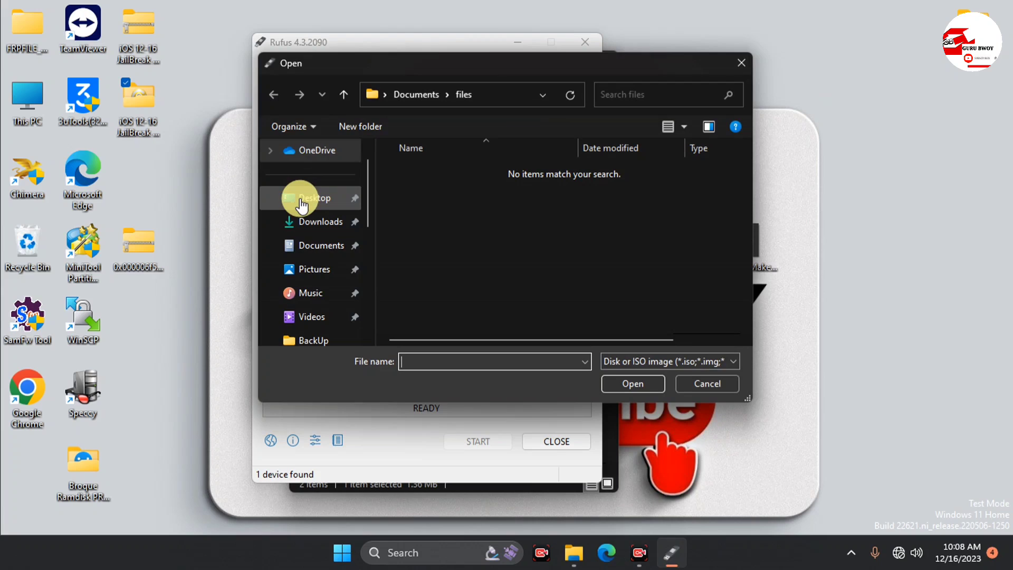
click(314, 198)
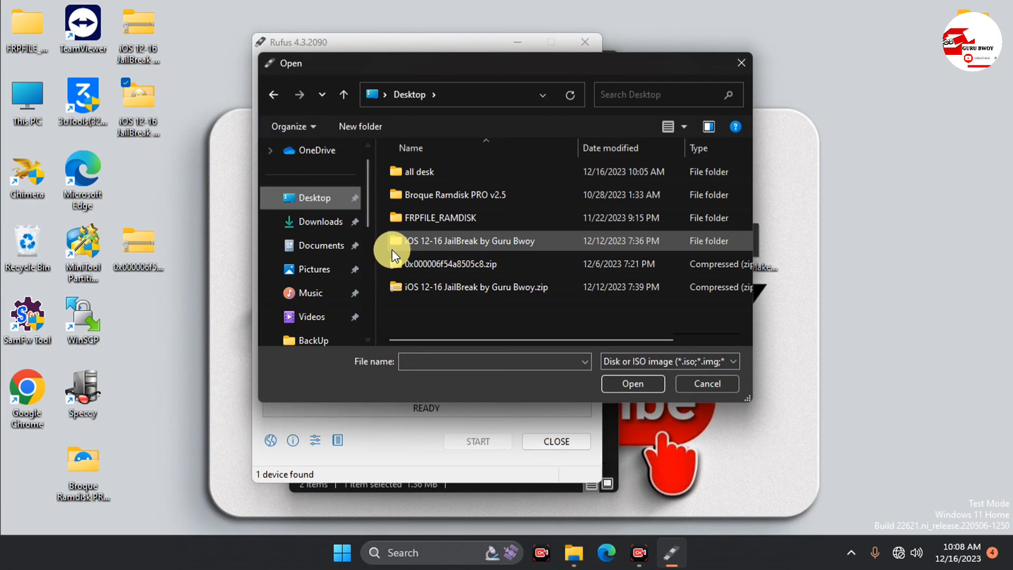
mouse_move(471, 240)
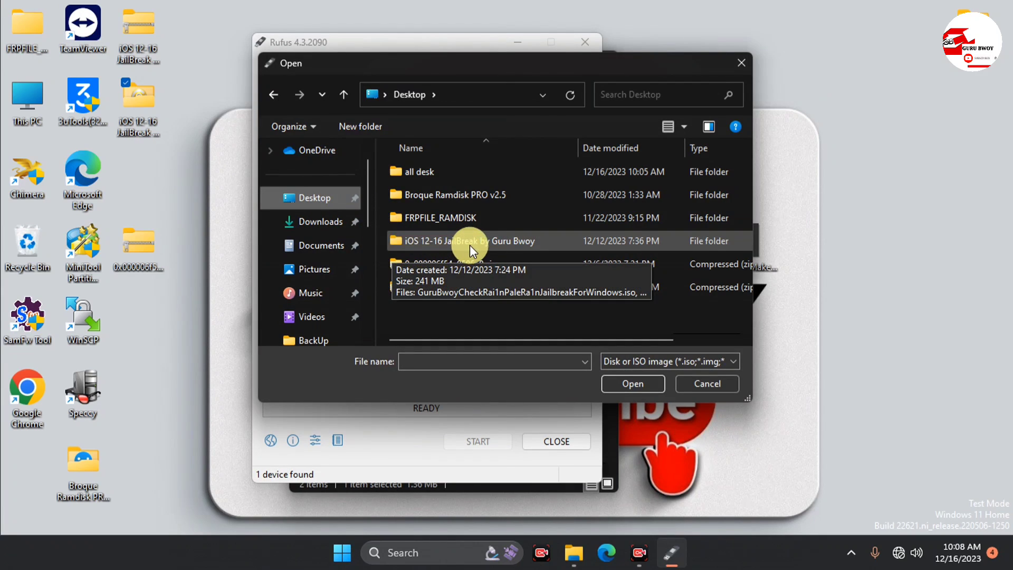
double_click(465, 240)
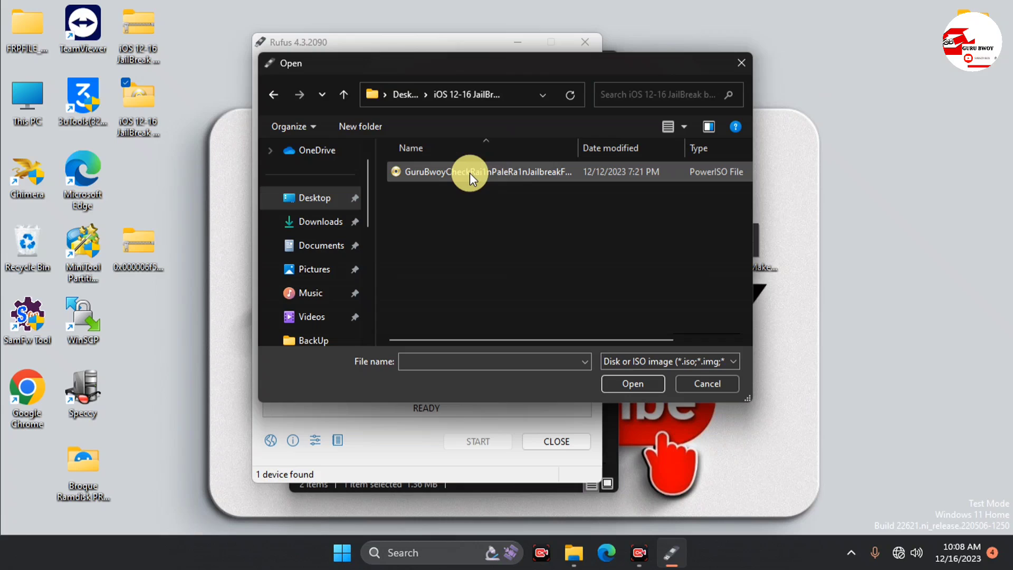
mouse_move(472, 171)
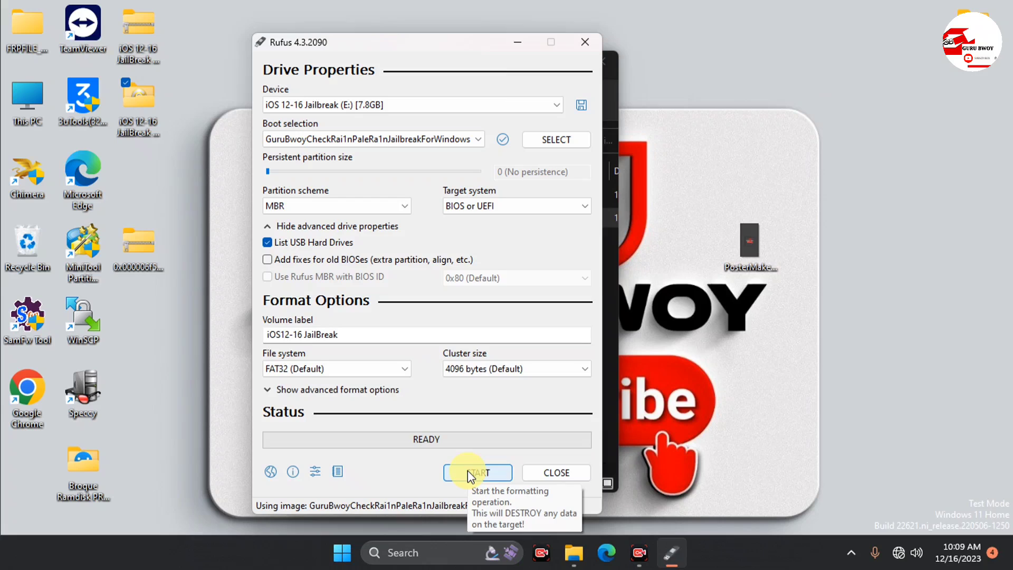
Write the GuruBwoy ISO to the 7.8 GB drive, accepting the erase warning, then close Rufus
click(478, 472)
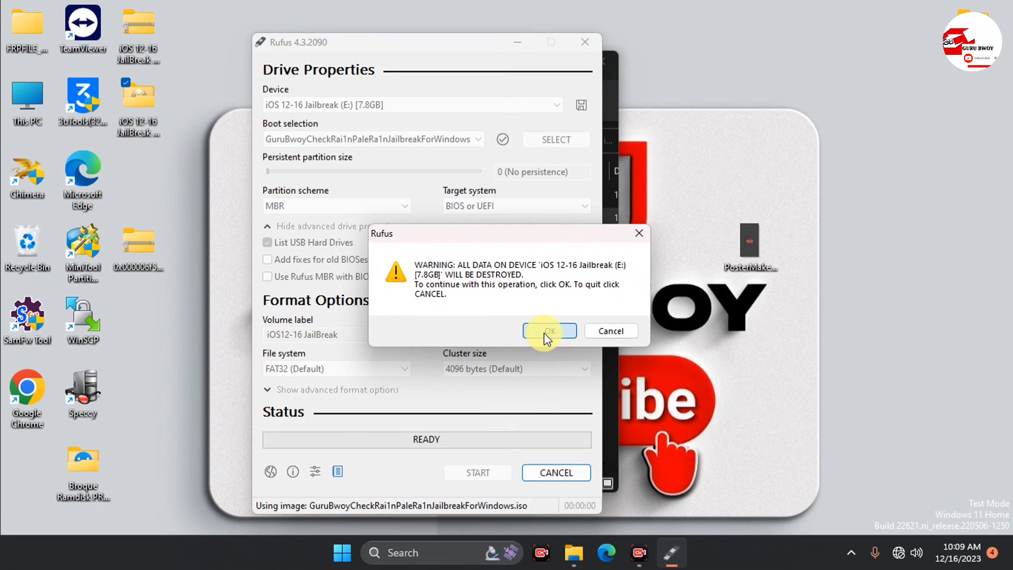
click(549, 331)
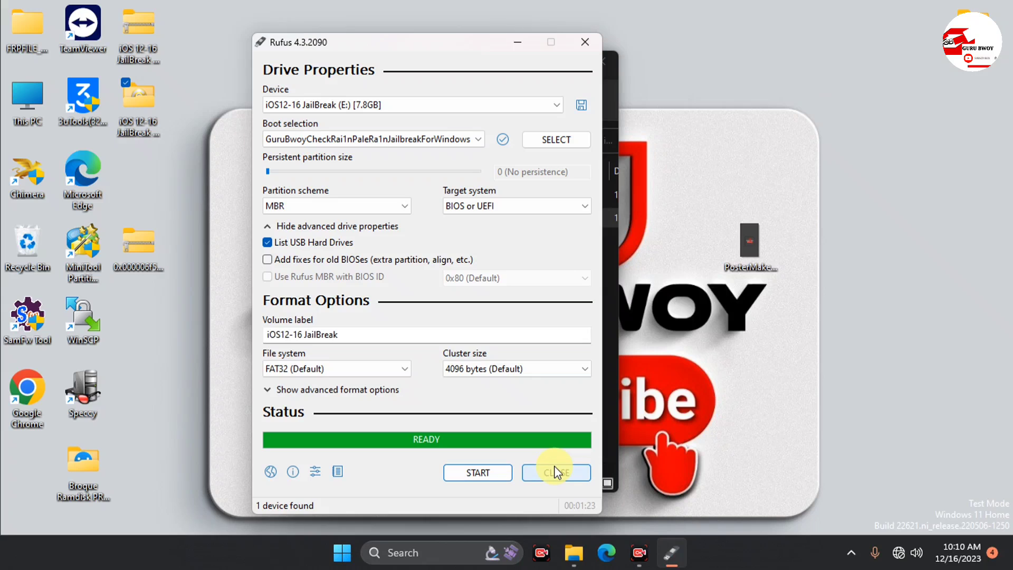
click(555, 472)
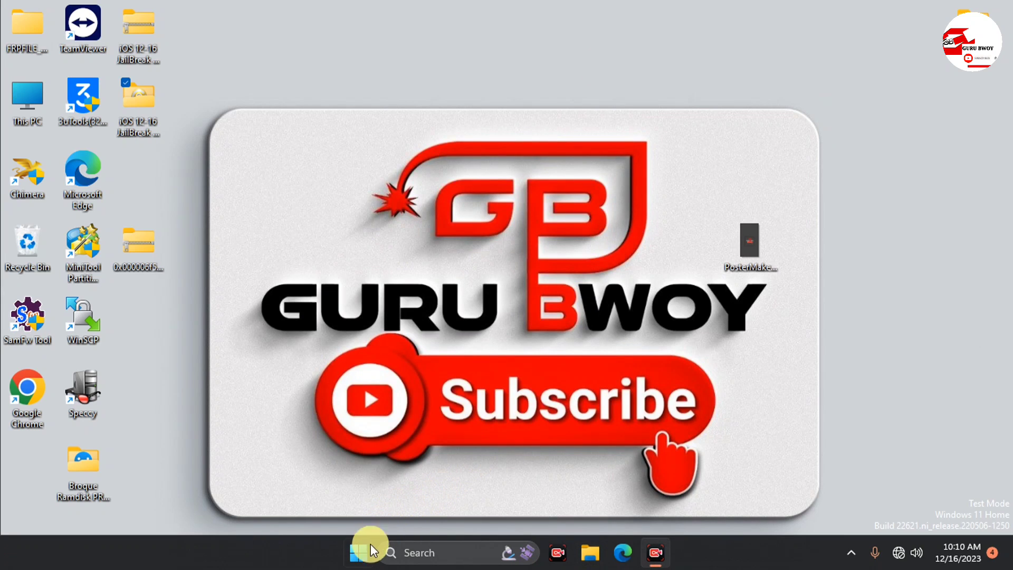
Restart the laptop from the Start menu's power options
click(357, 553)
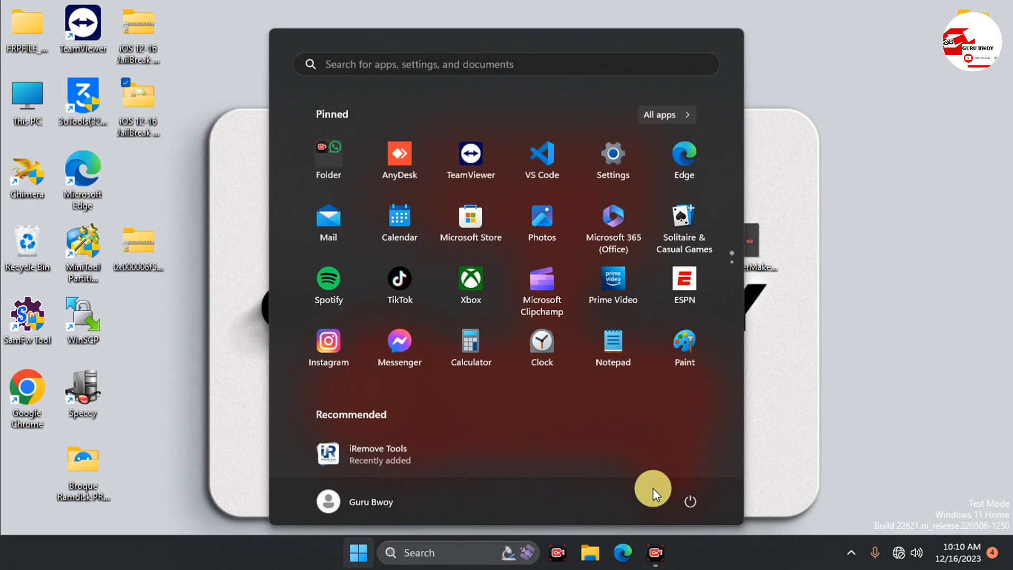
click(688, 501)
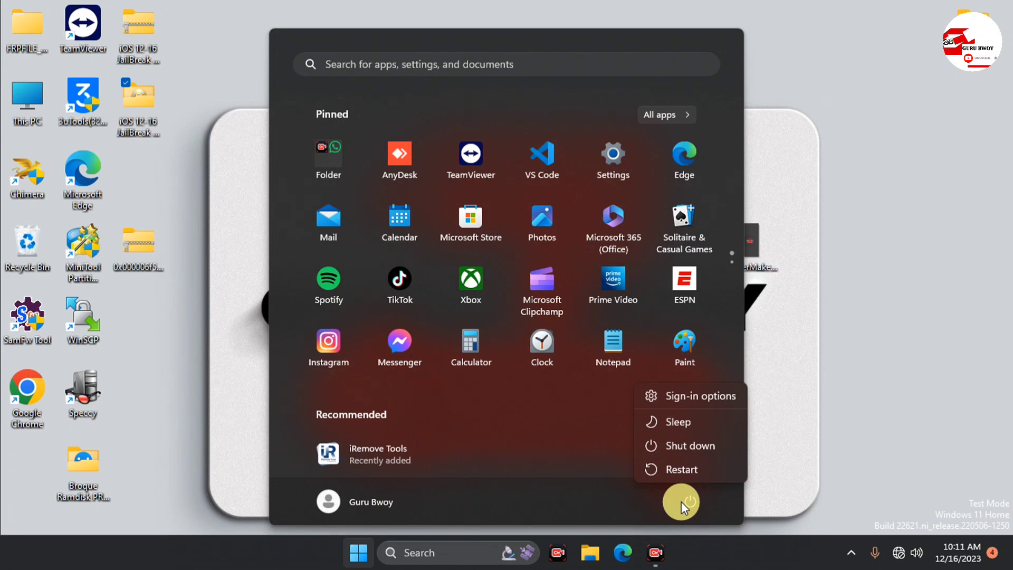
click(689, 445)
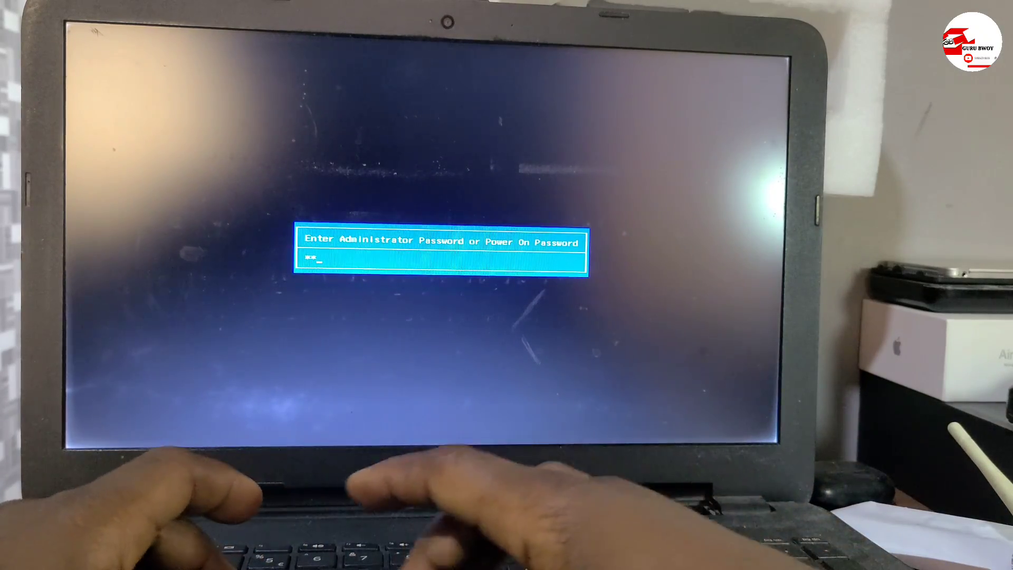
Pass the password prompt and boot from USB Hard Drive (UEFI) - TOSHIBA TransMemory
key(enter)
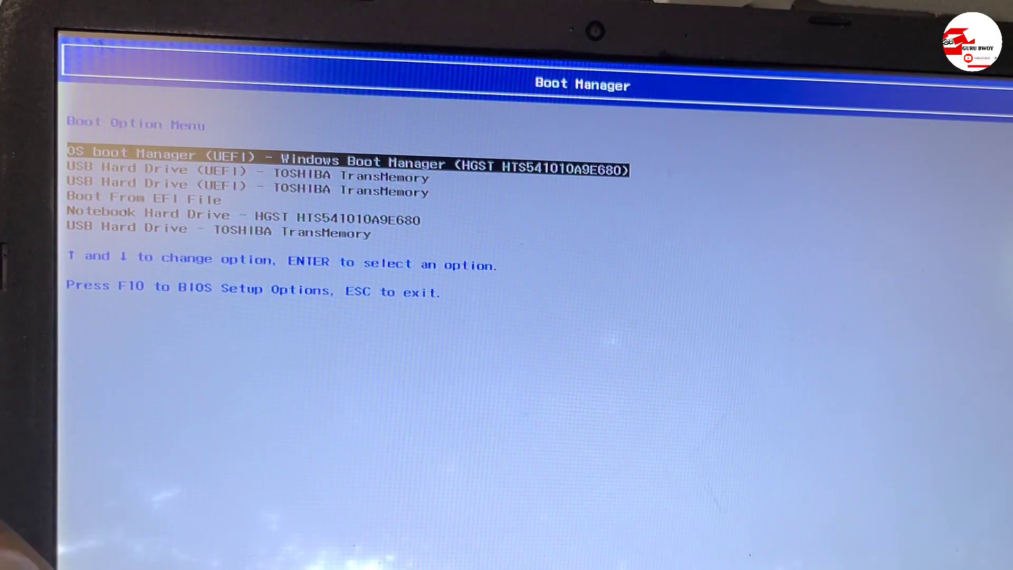
key(Down)
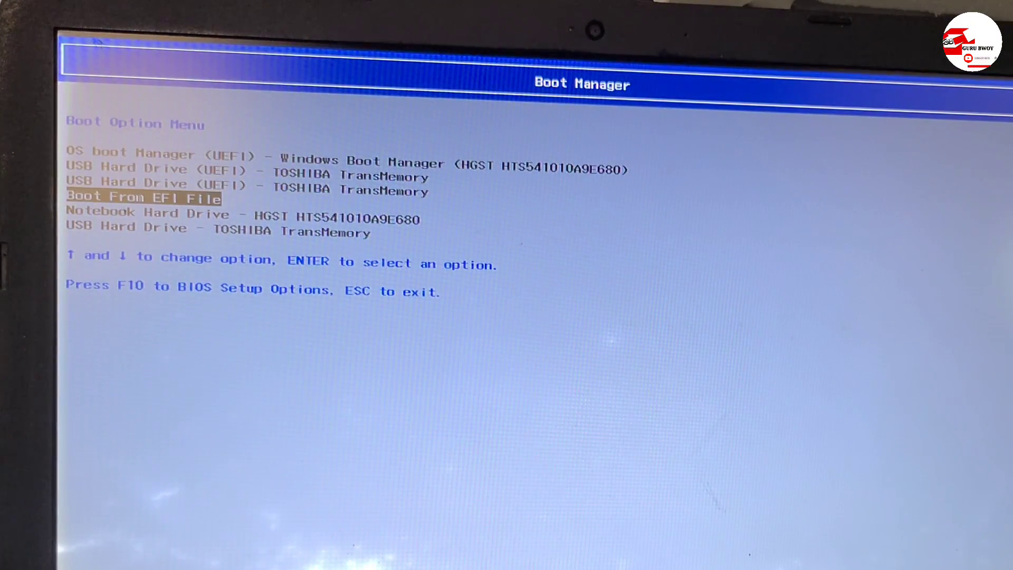
key(Down)
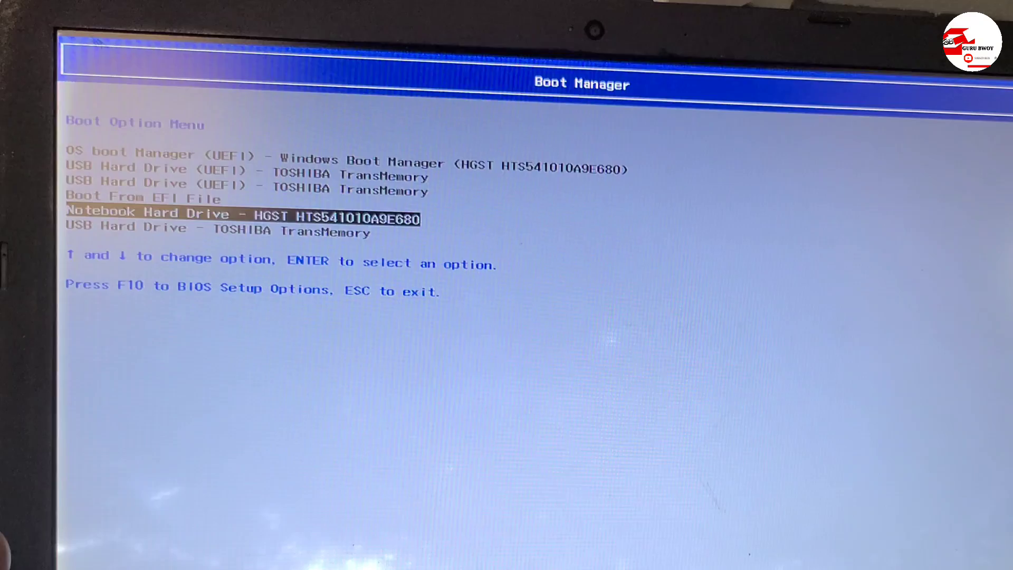
key(up)
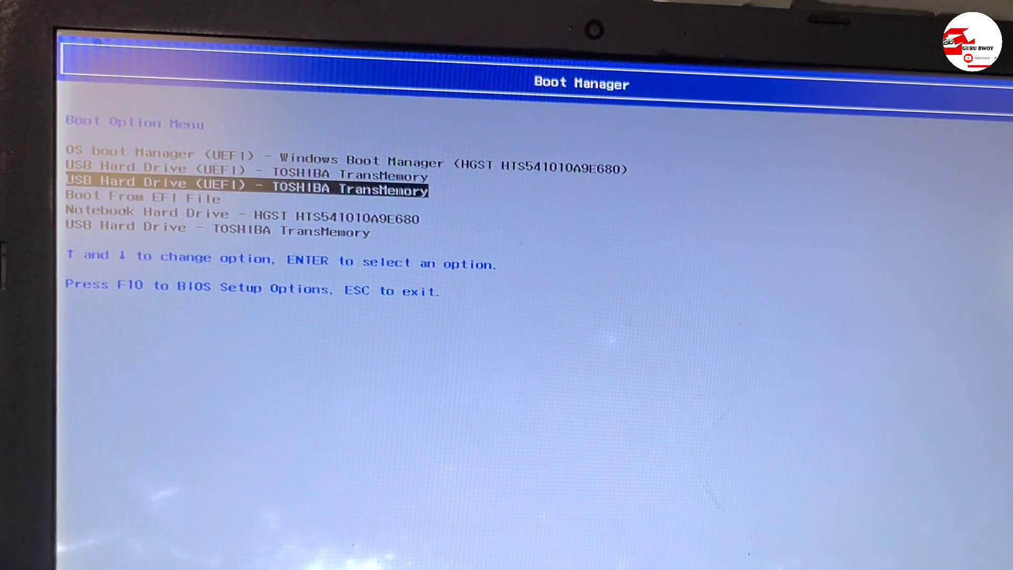
key(Enter)
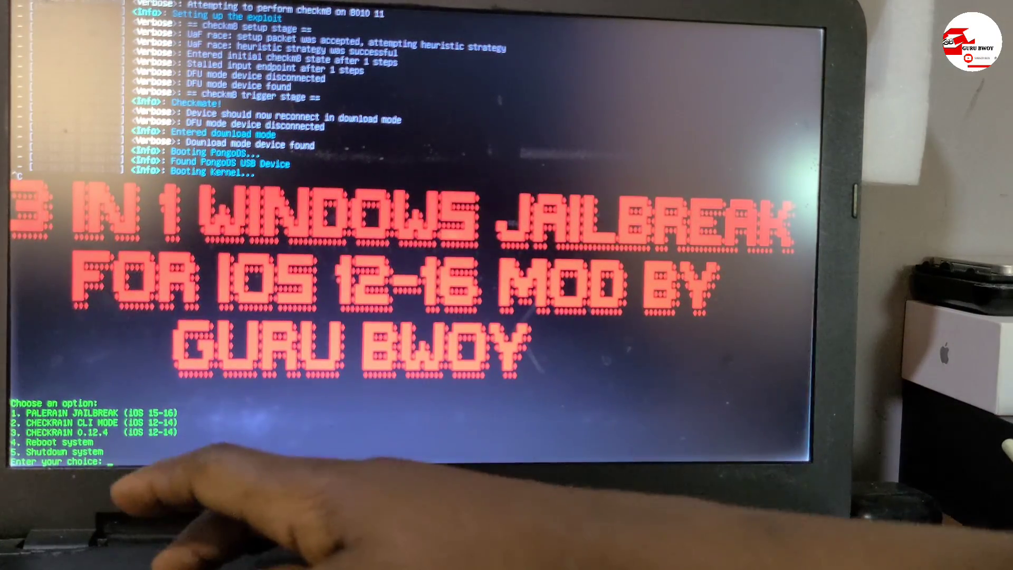
Choose option 3 to launch CHECKRAIN 0.12.4 from the GuruBwoy menu
text(3)
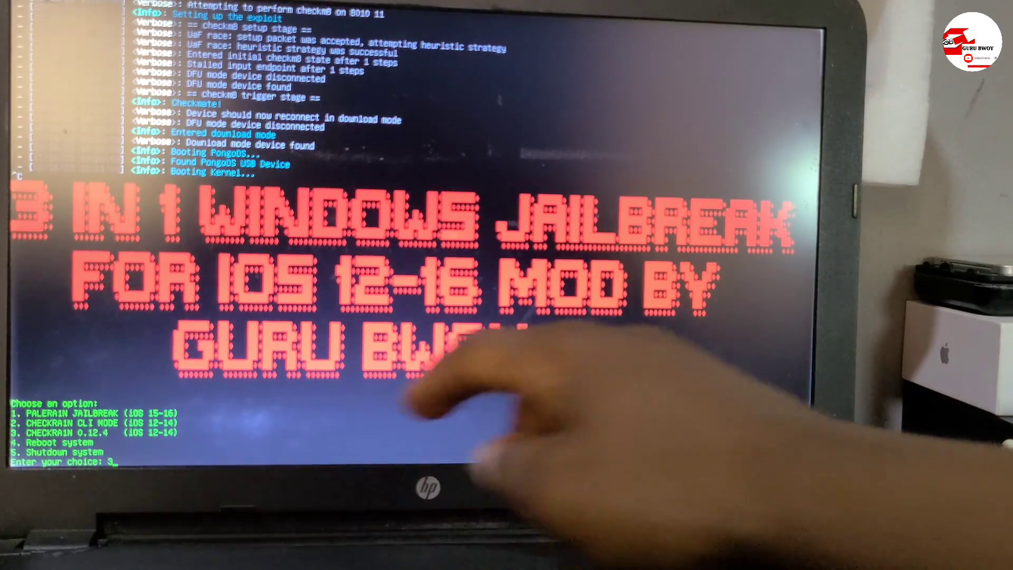
key(enter)
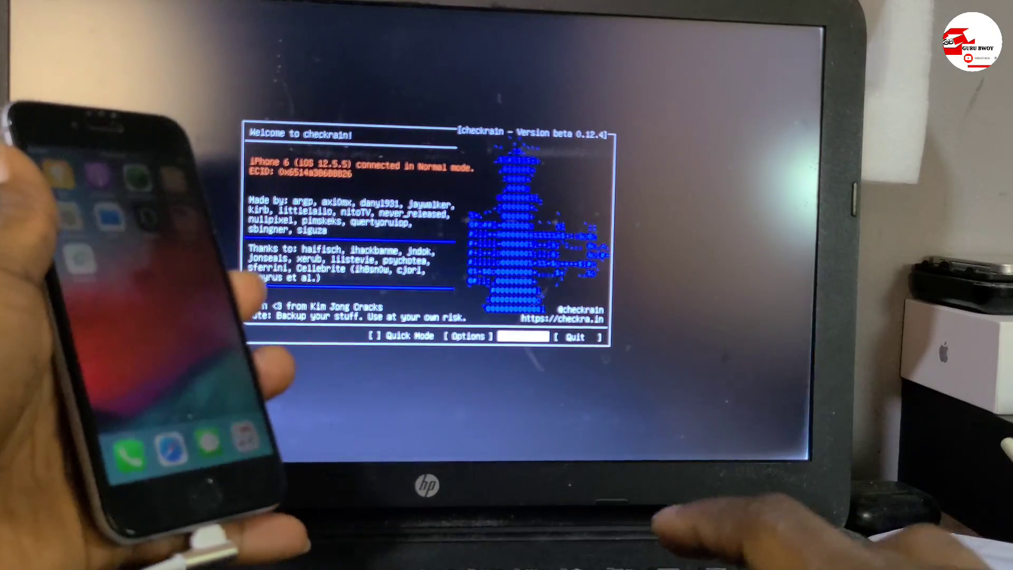
Take the iPhone through checkra1n's recovery and DFU steps, then enter shutdown option 5
click(523, 336)
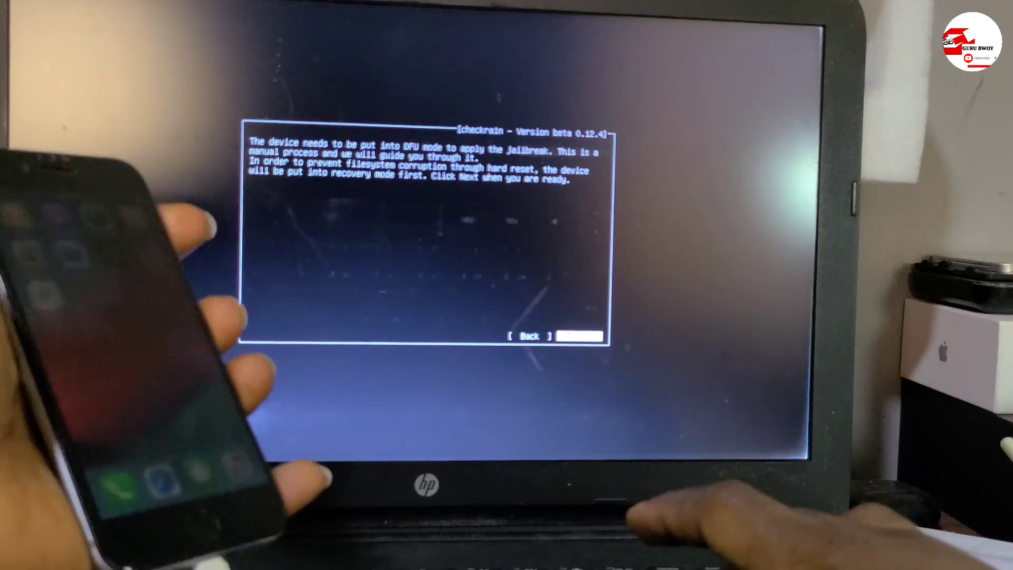
click(579, 336)
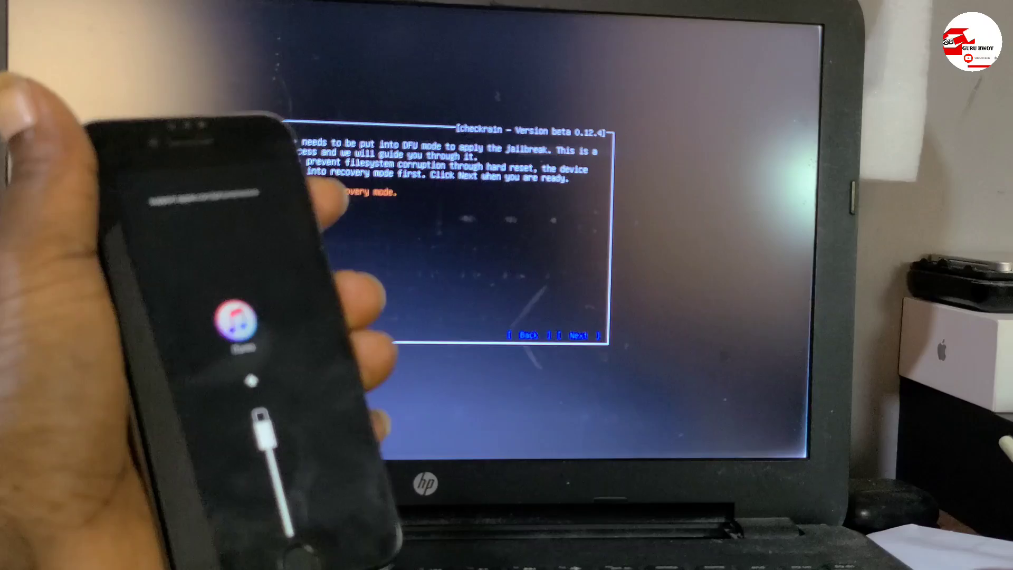
click(578, 335)
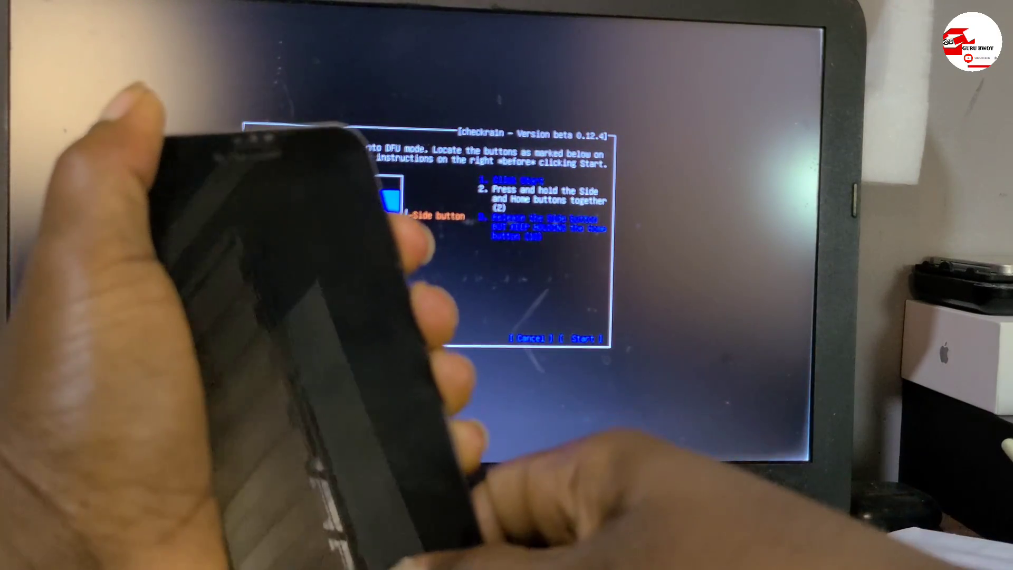
click(583, 339)
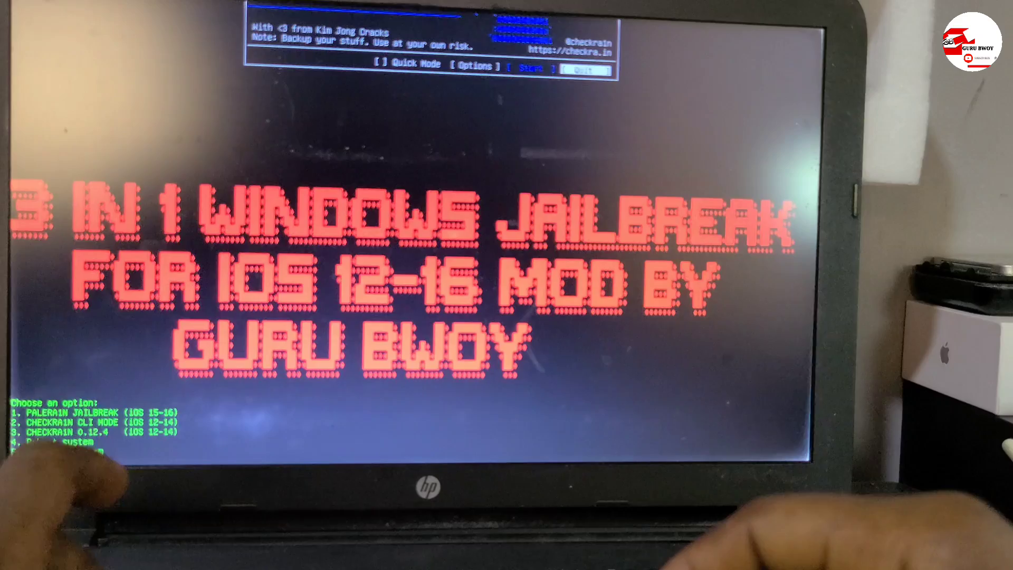
text(5)
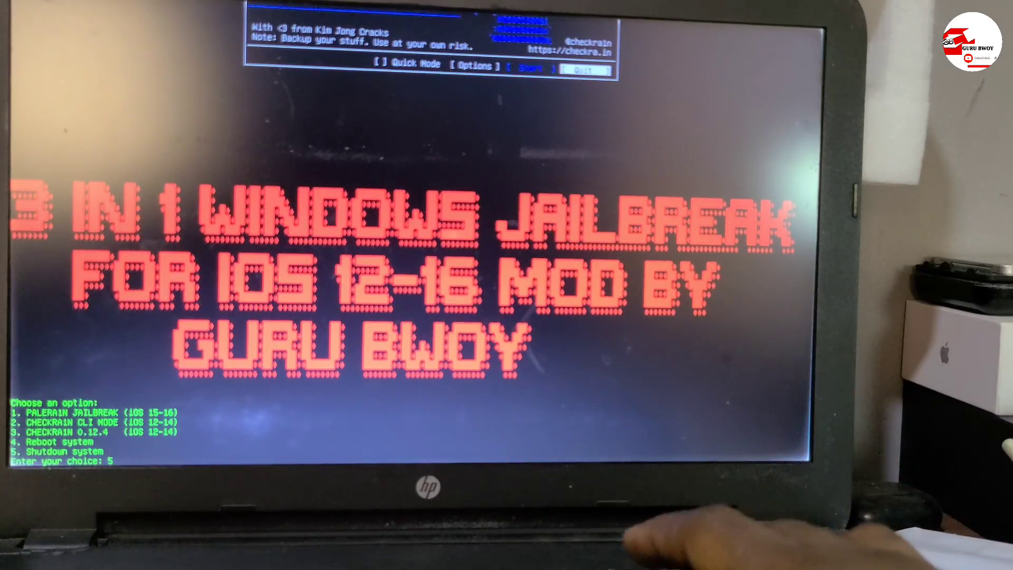